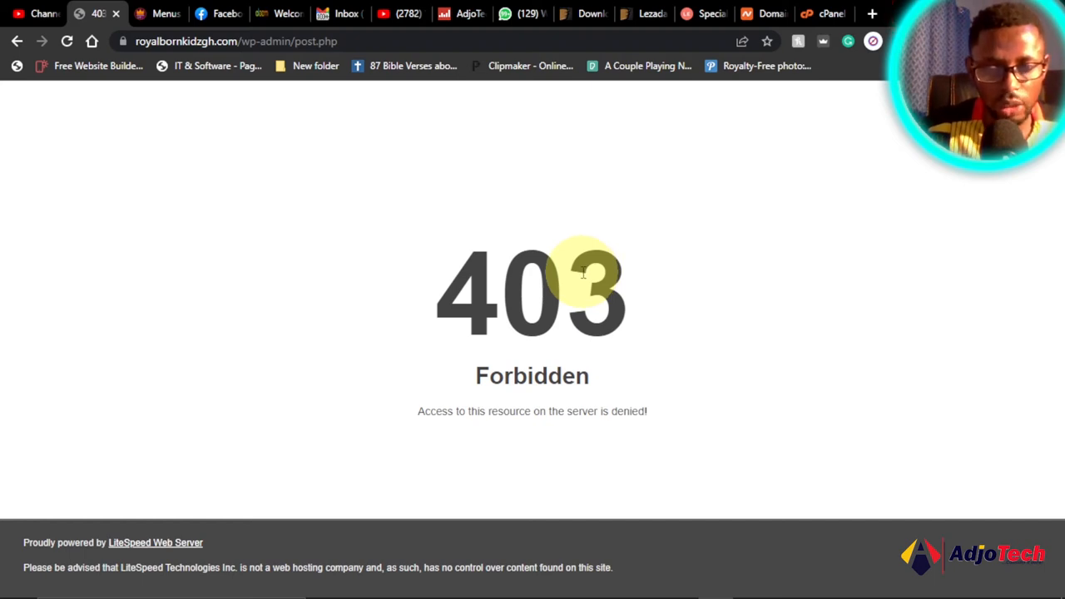
mouse_move(373, 253)
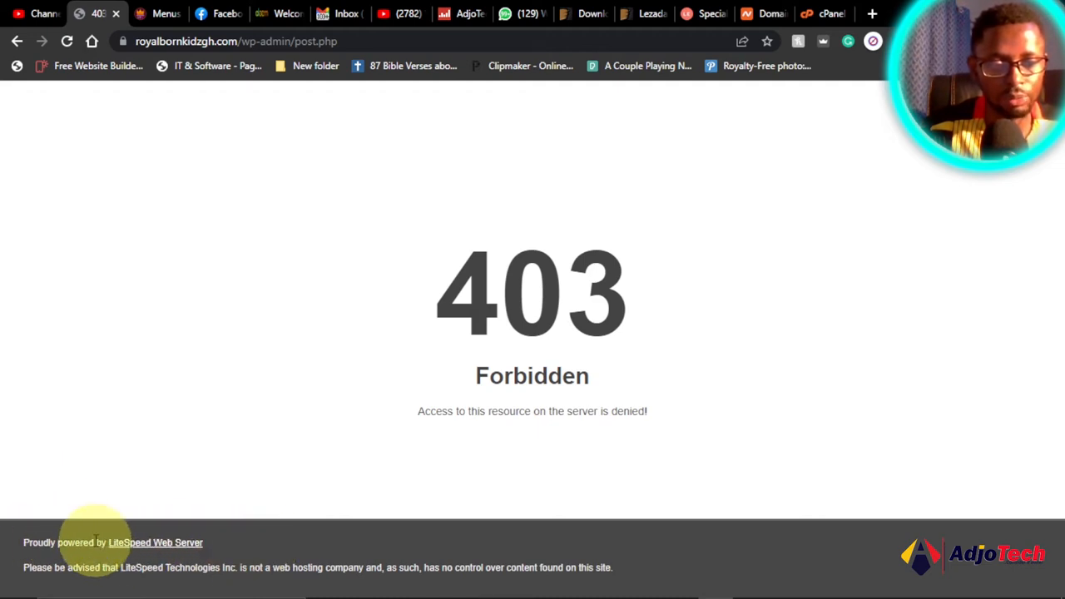
mouse_move(629, 558)
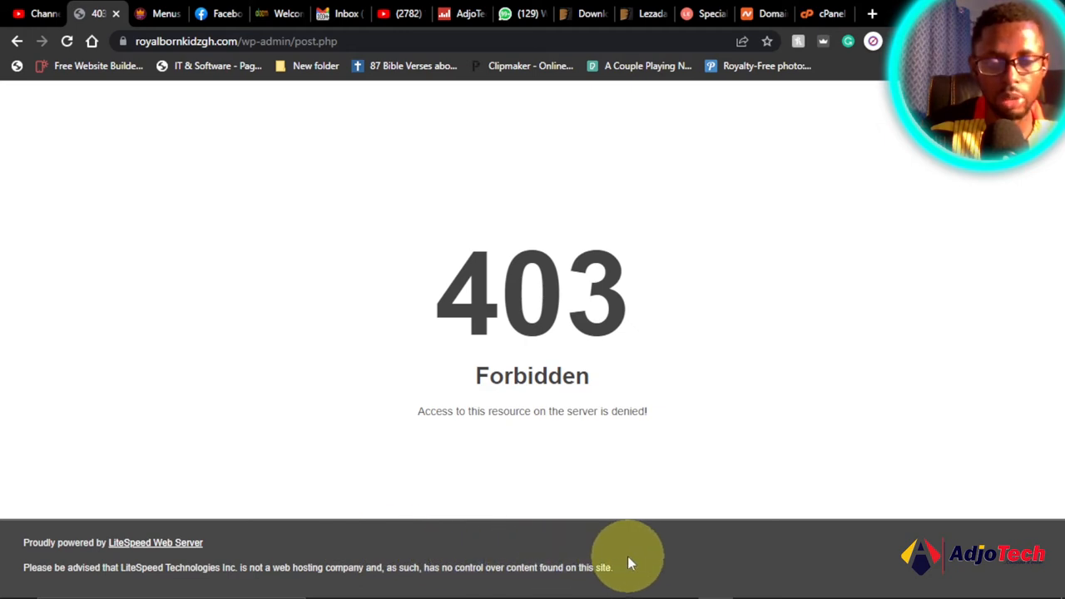
mouse_move(675, 520)
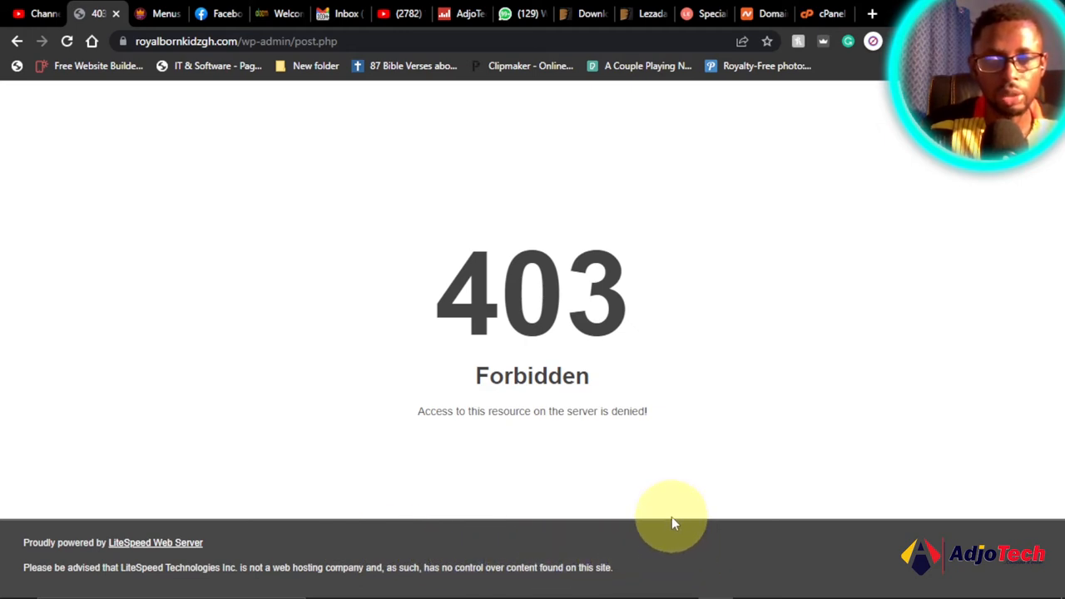
mouse_move(657, 476)
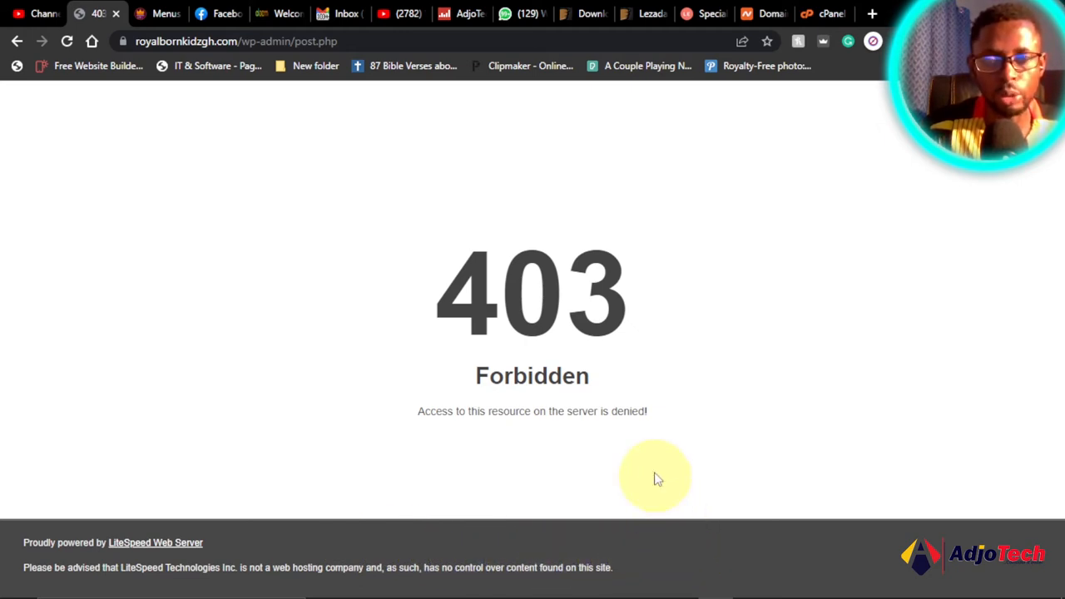
mouse_move(686, 416)
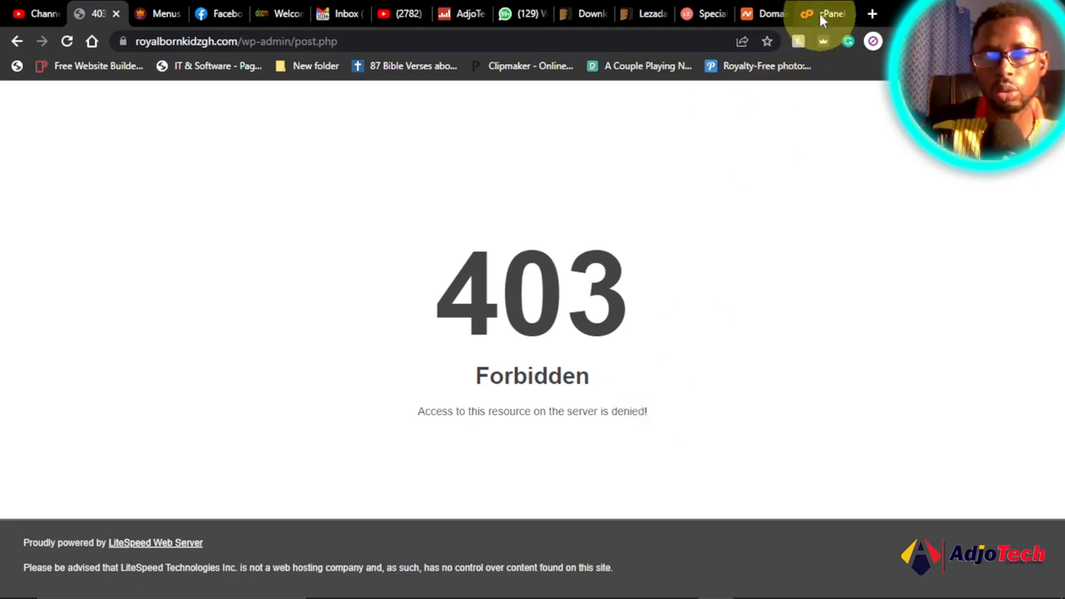
Step: Switch to the cPanel dashboard and locate ModSecurity in the Security section
click(822, 13)
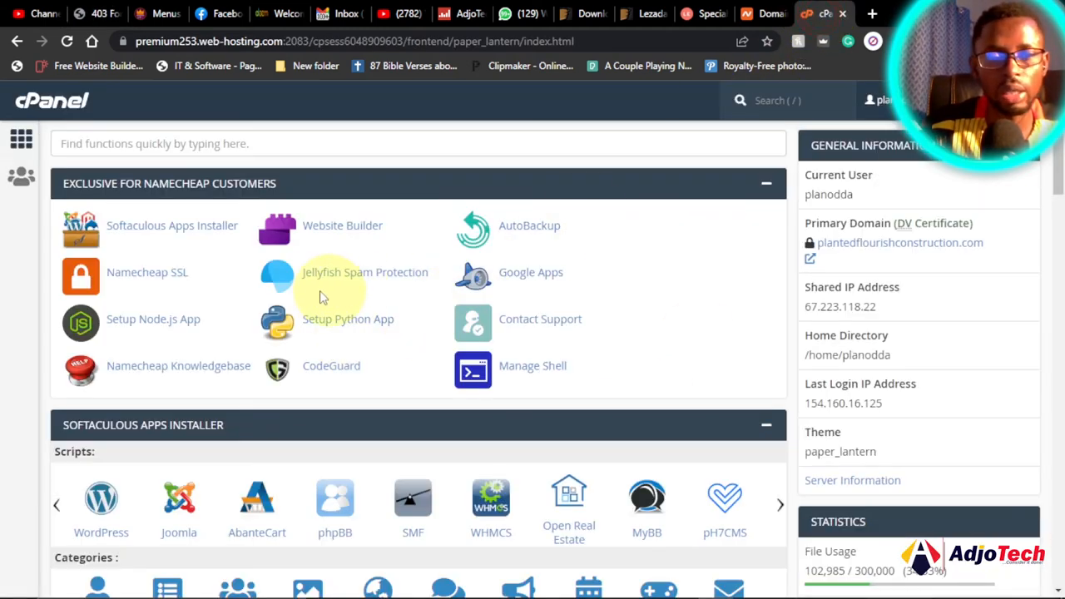
scroll(down, 3)
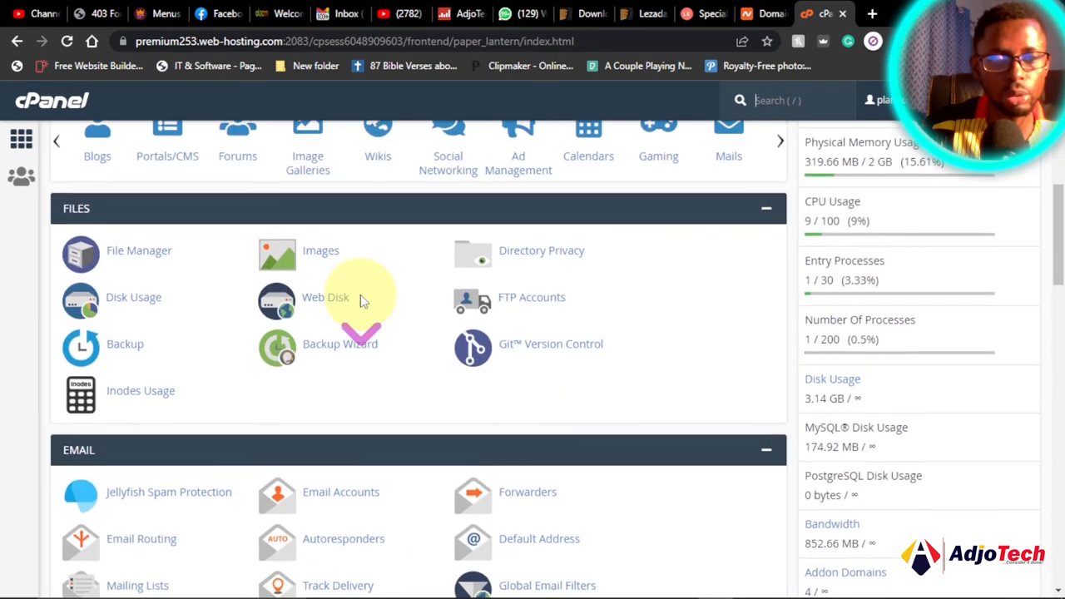
scroll(down, 3)
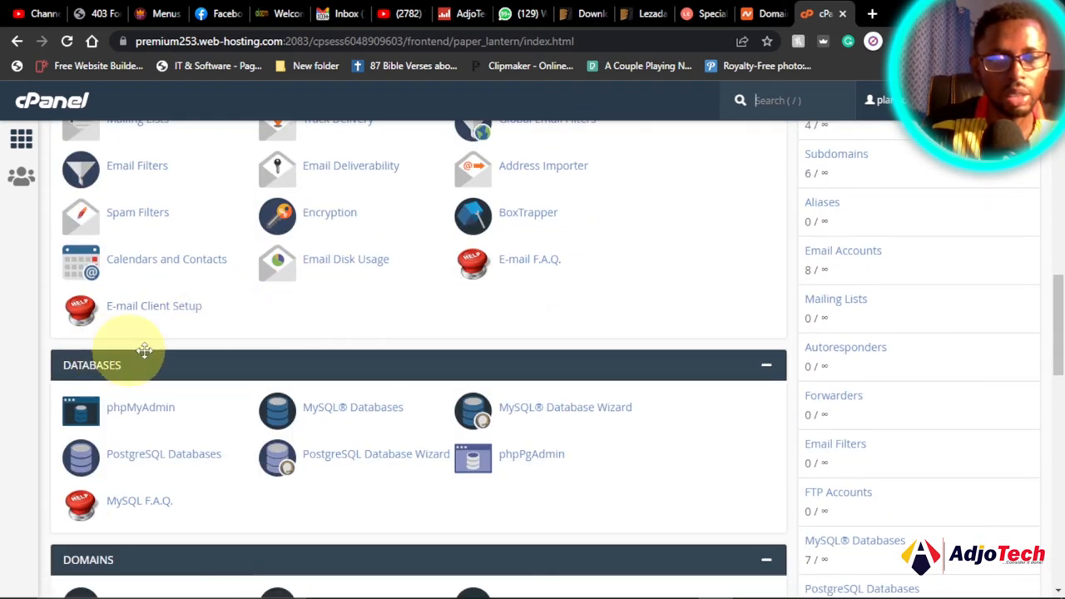
scroll(down, 3)
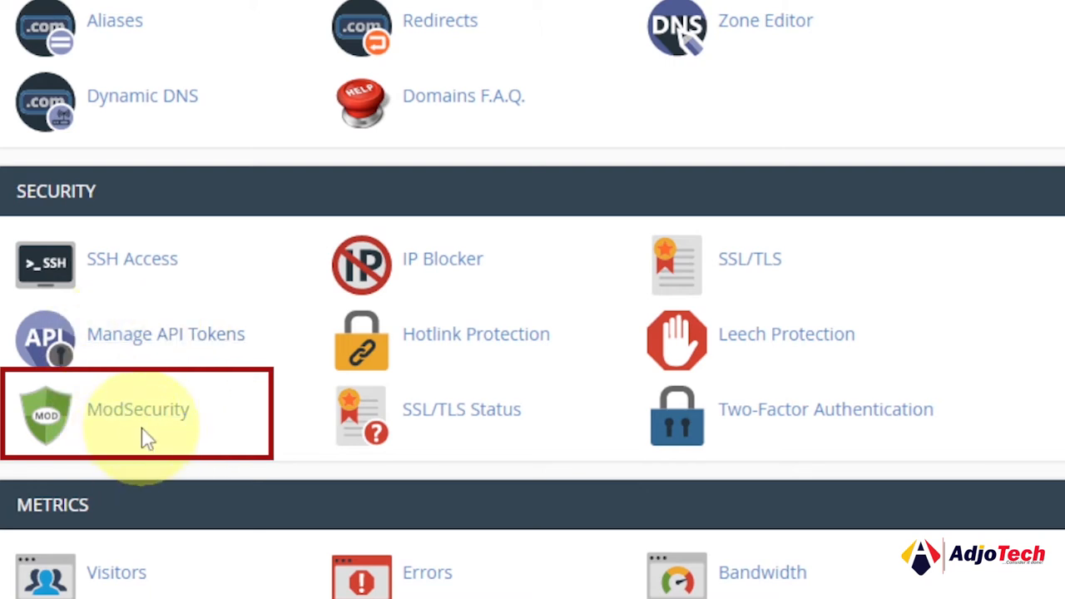
click(138, 409)
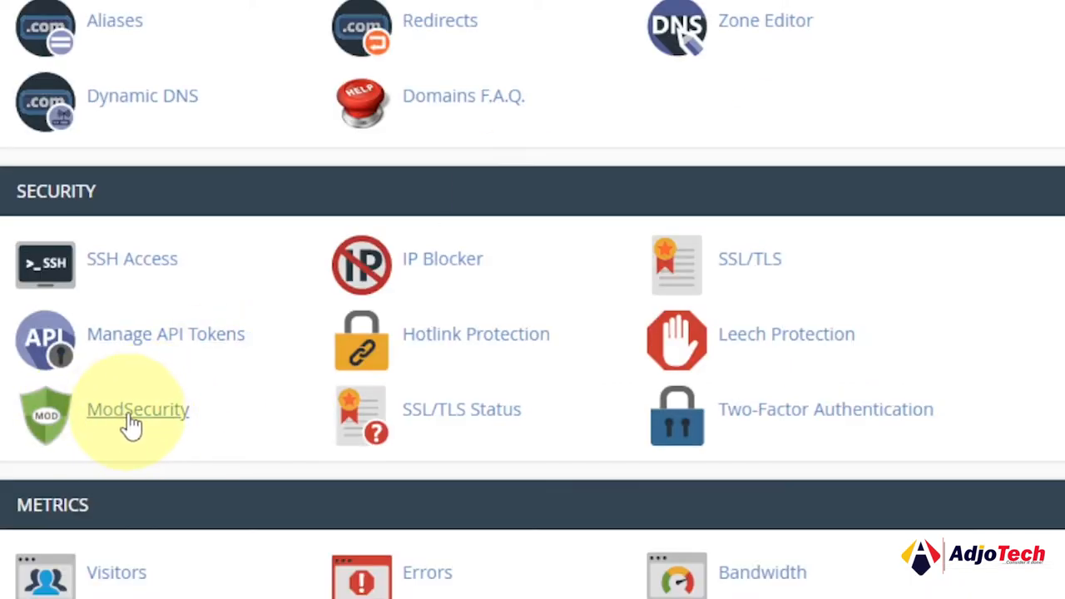
Step: View the ModSecurity per-domain status list, then return to the 403 Forbidden page
click(137, 409)
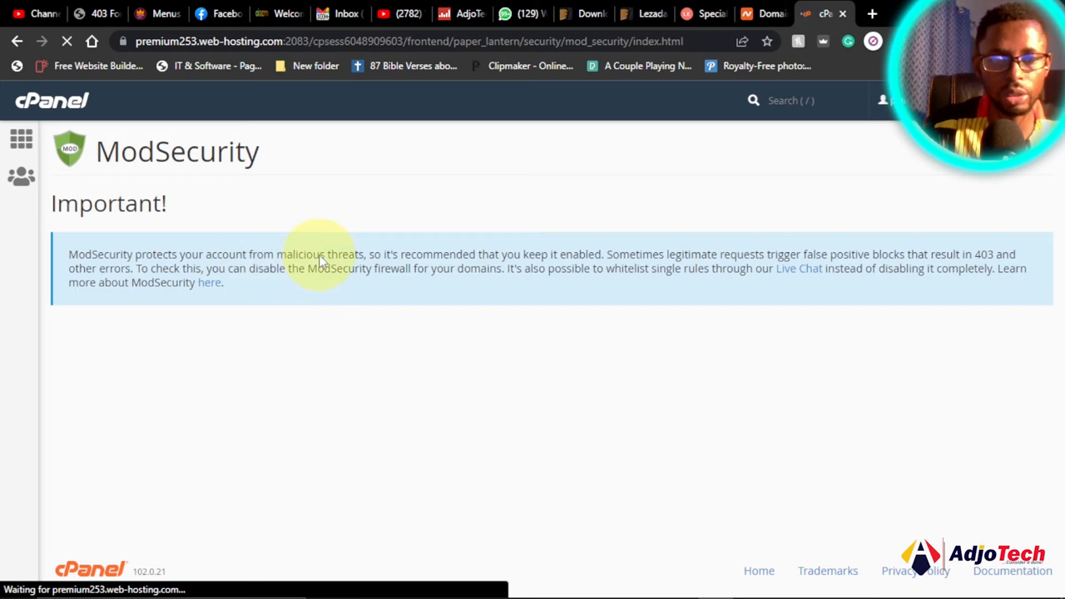
mouse_move(341, 268)
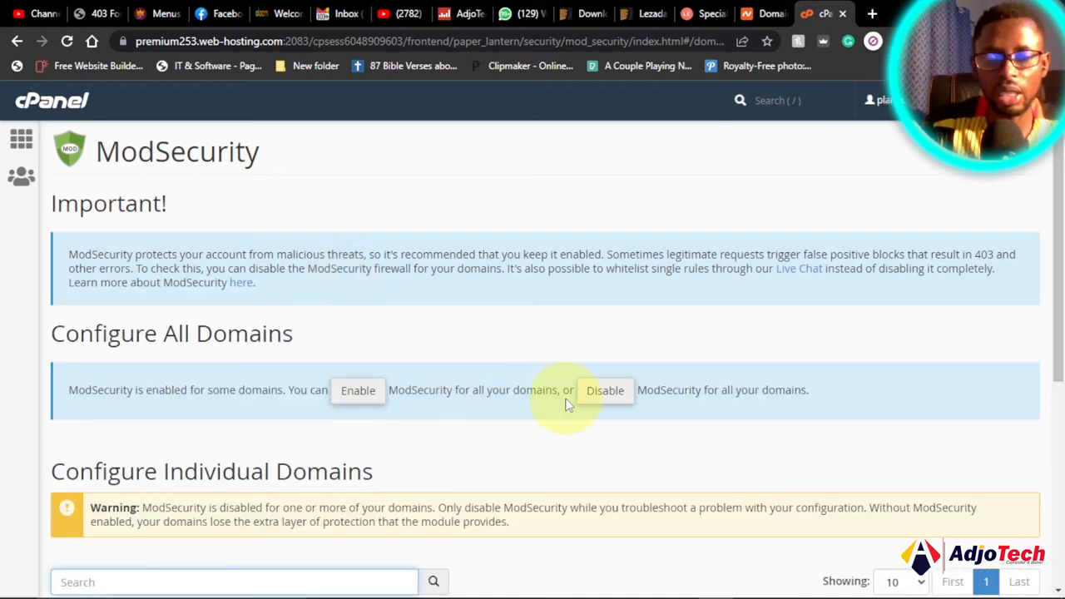
mouse_move(229, 193)
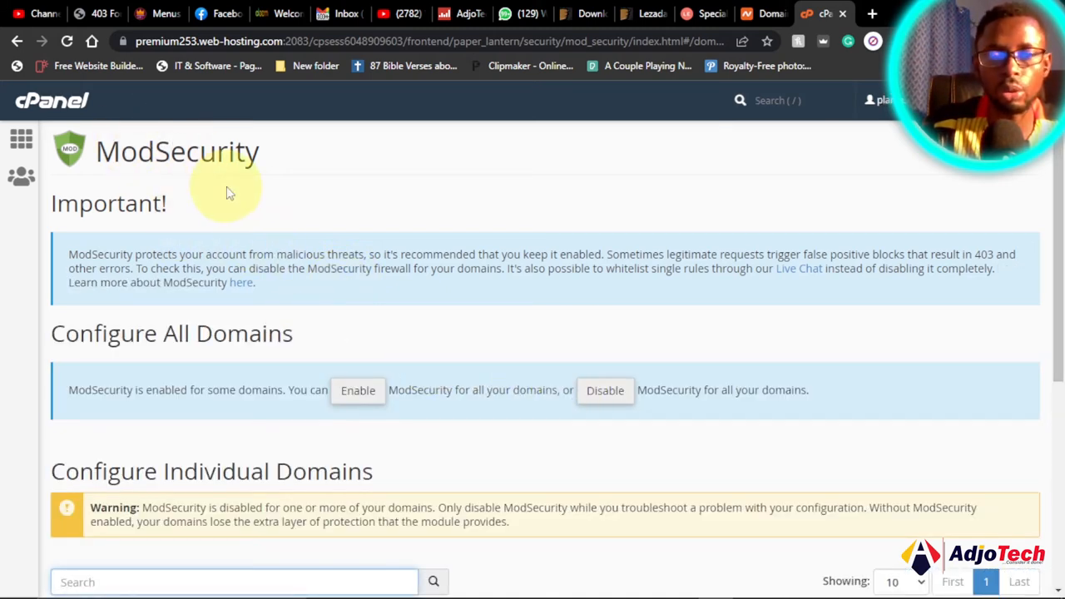
mouse_move(450, 313)
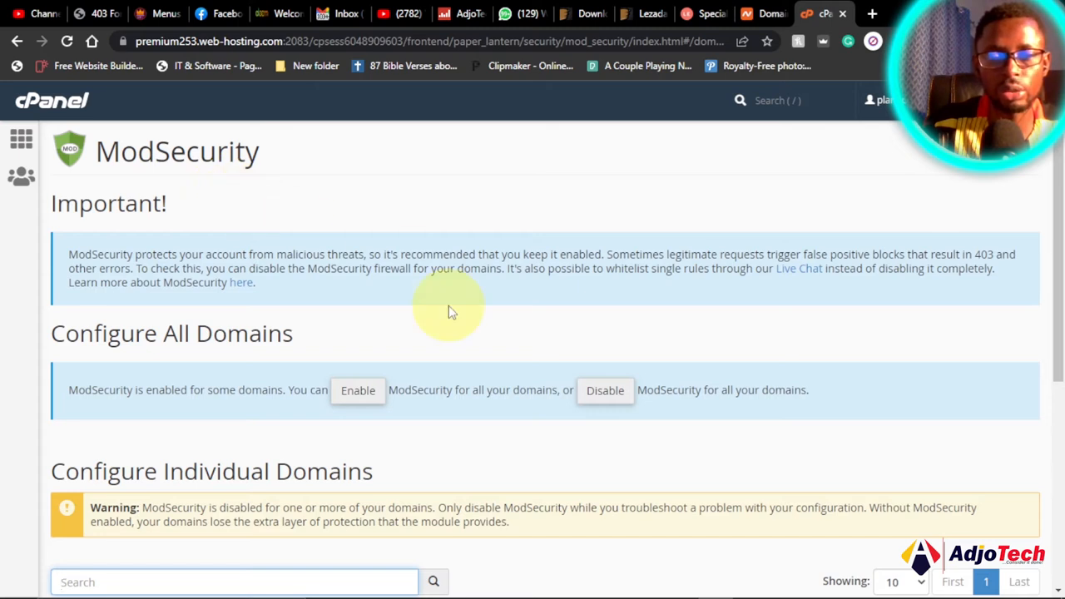
scroll(down, 3)
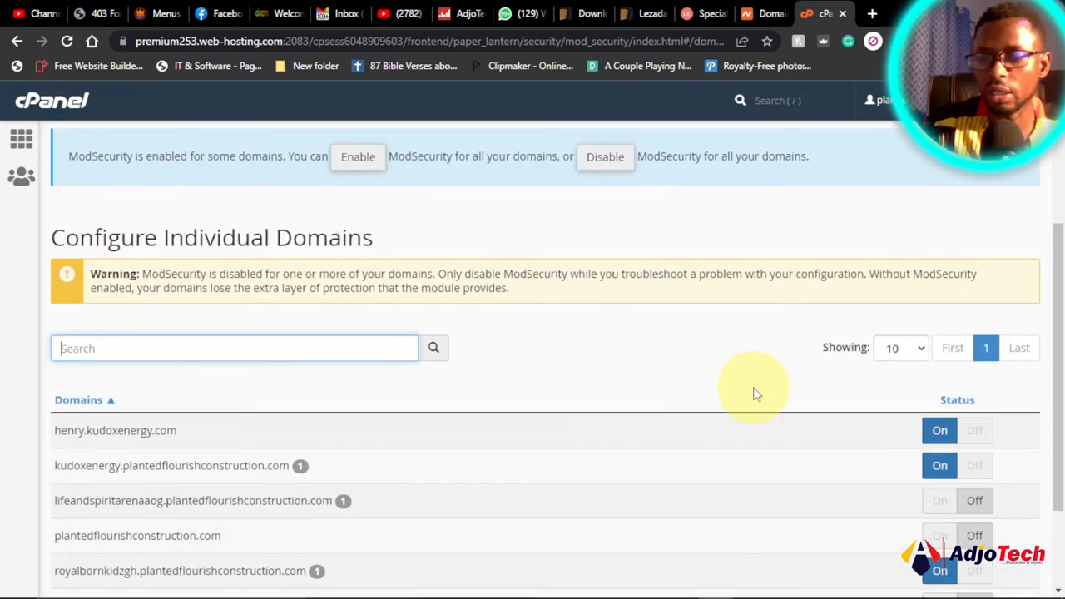
click(98, 13)
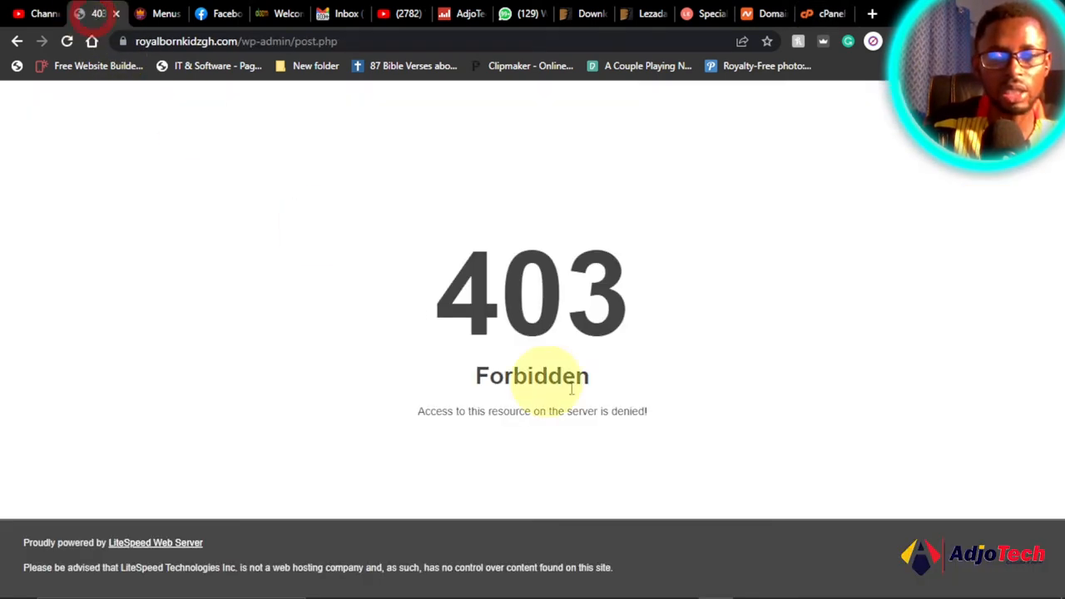
click(825, 14)
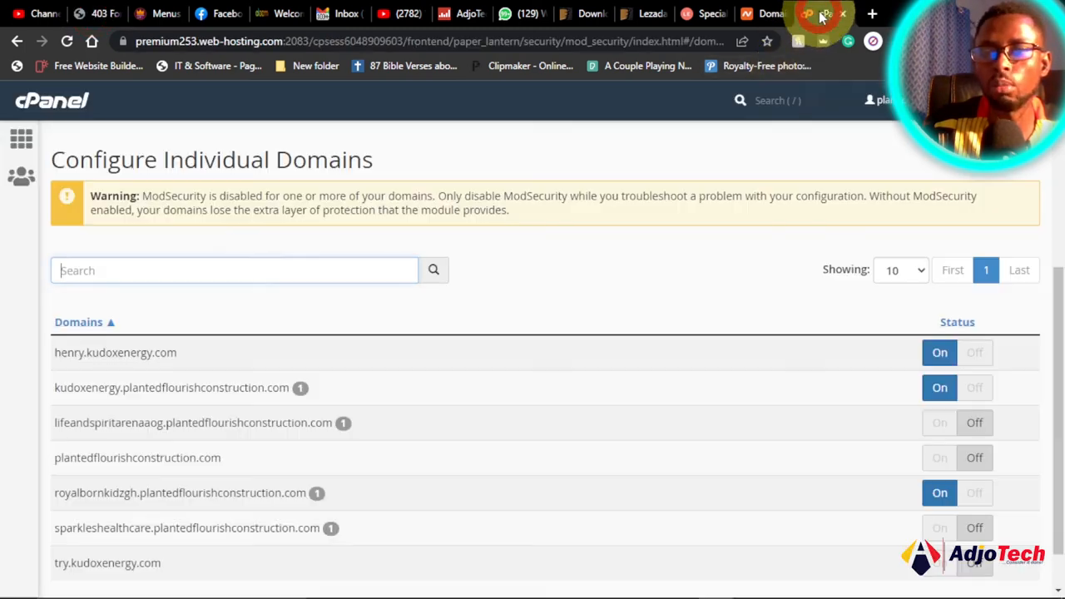
scroll(down, 3)
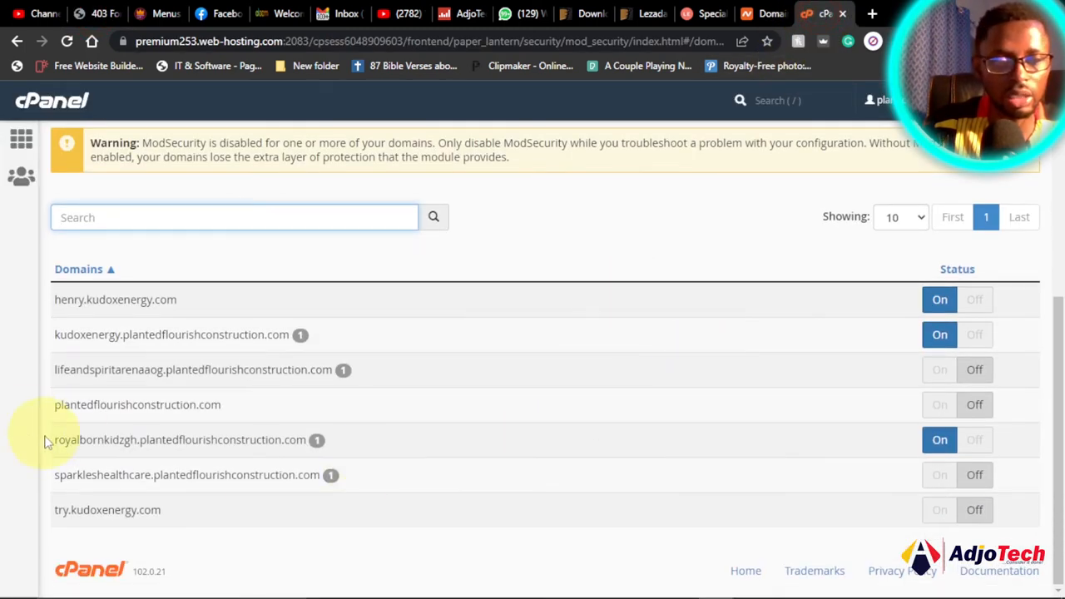
double_click(93, 439)
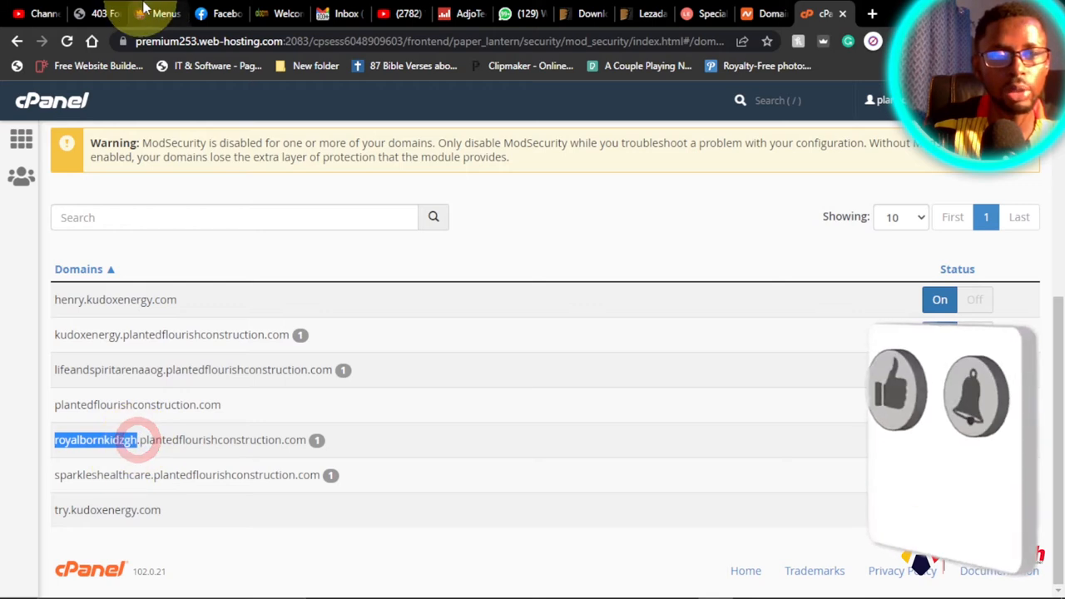
click(98, 13)
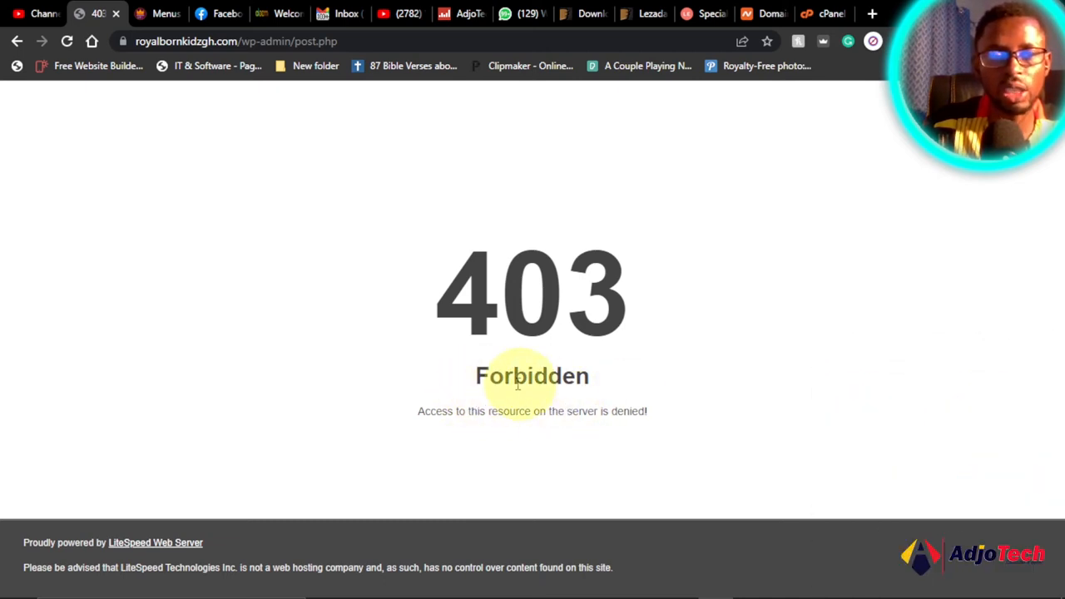
mouse_move(506, 343)
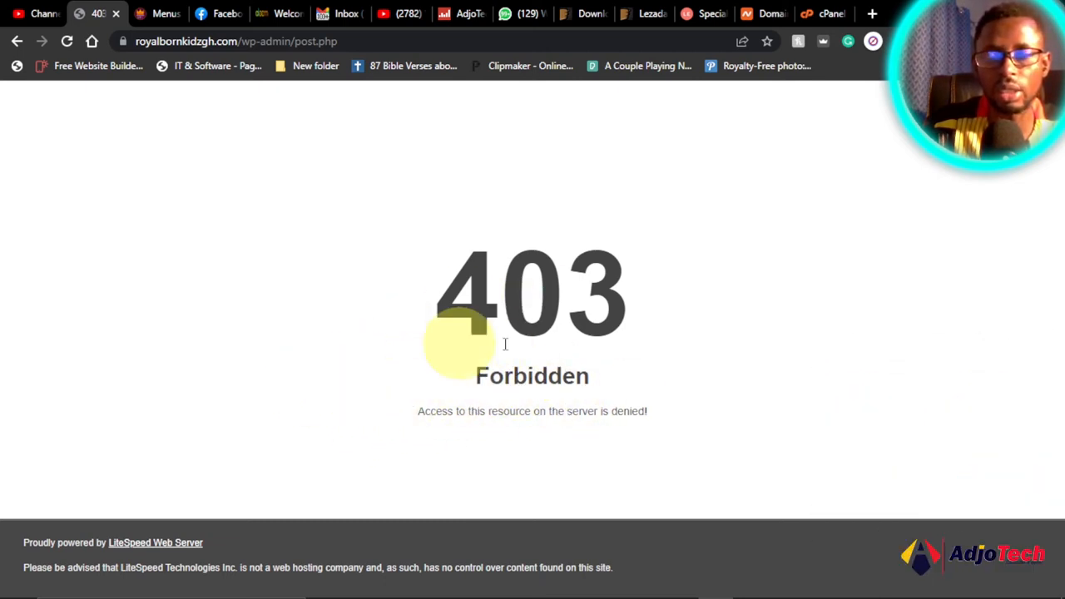
mouse_move(385, 308)
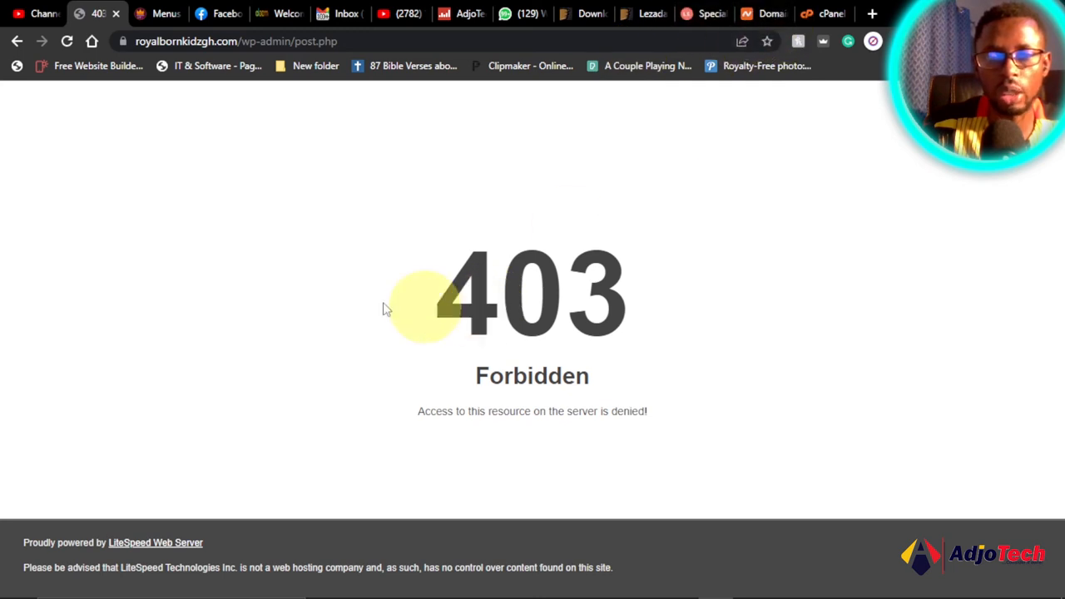
click(825, 13)
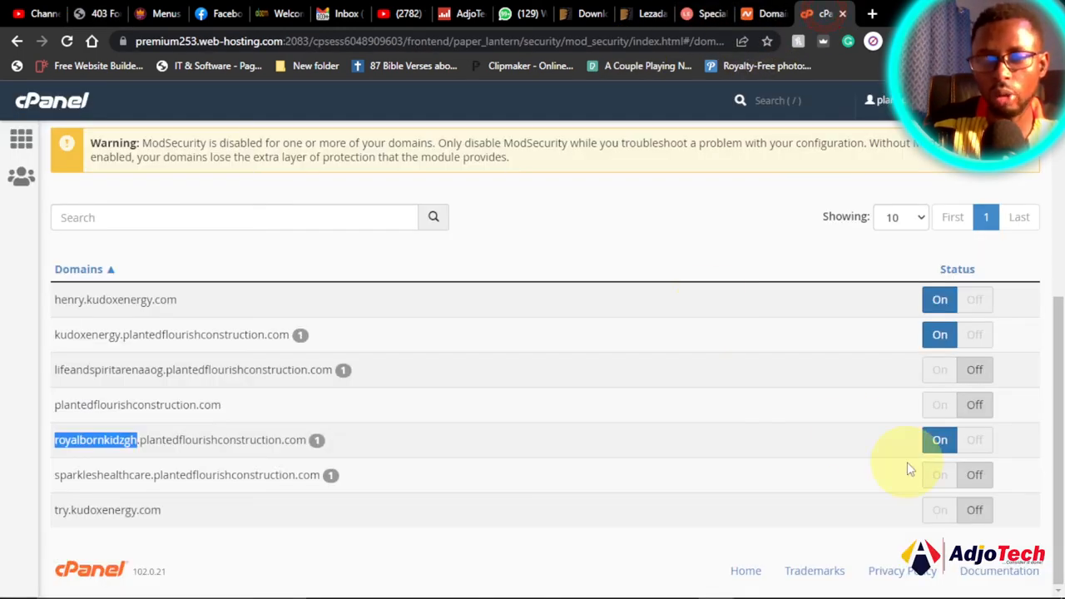
mouse_move(976, 440)
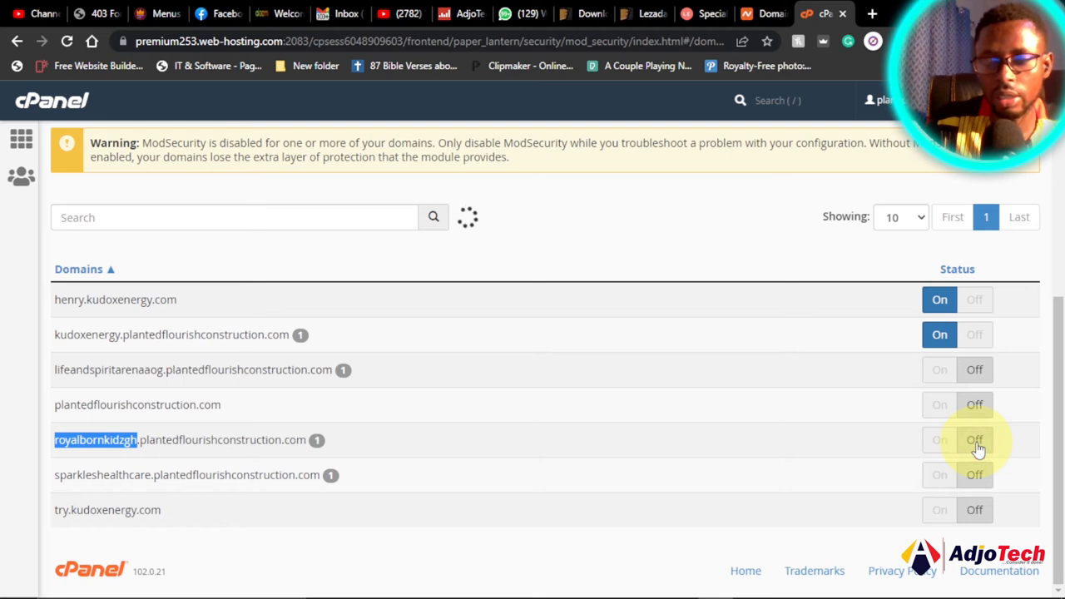
Step: Switch ModSecurity off for royalbornkidzgh.plantedflourishconstruction.com
click(976, 440)
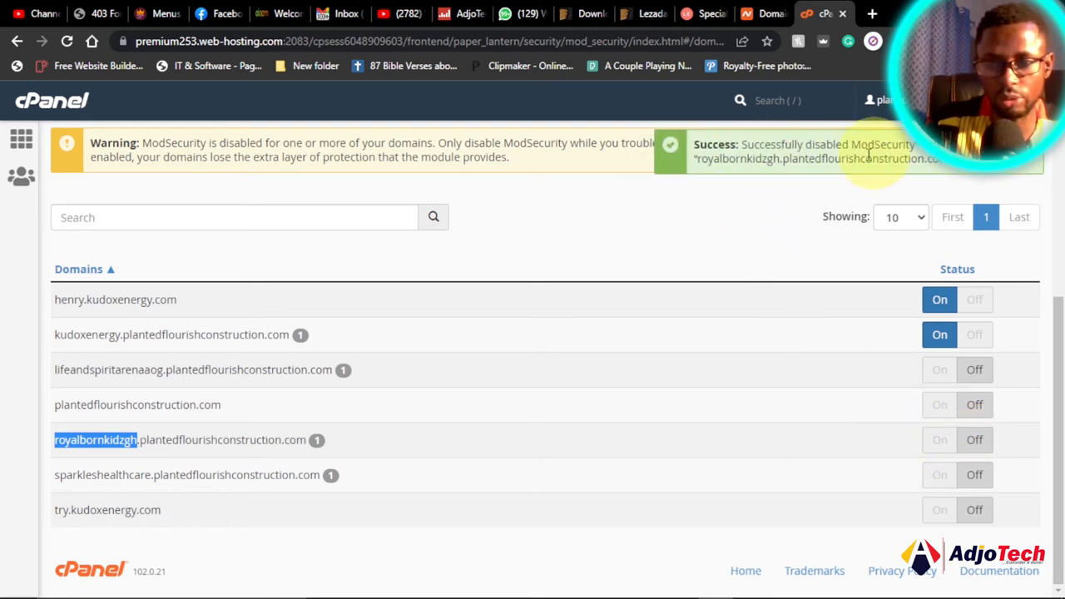
mouse_move(819, 196)
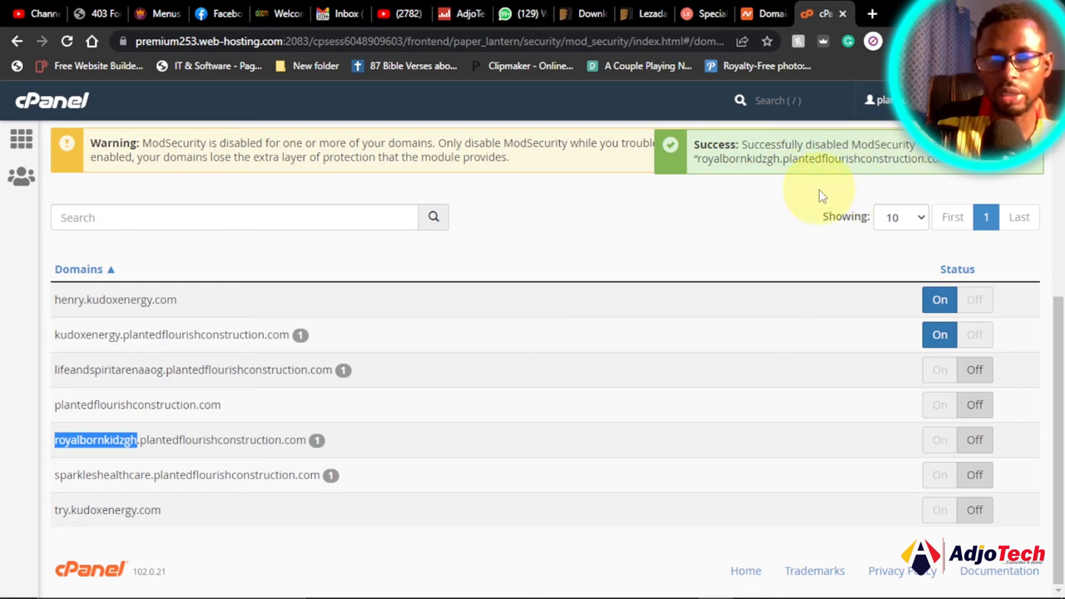
mouse_move(749, 429)
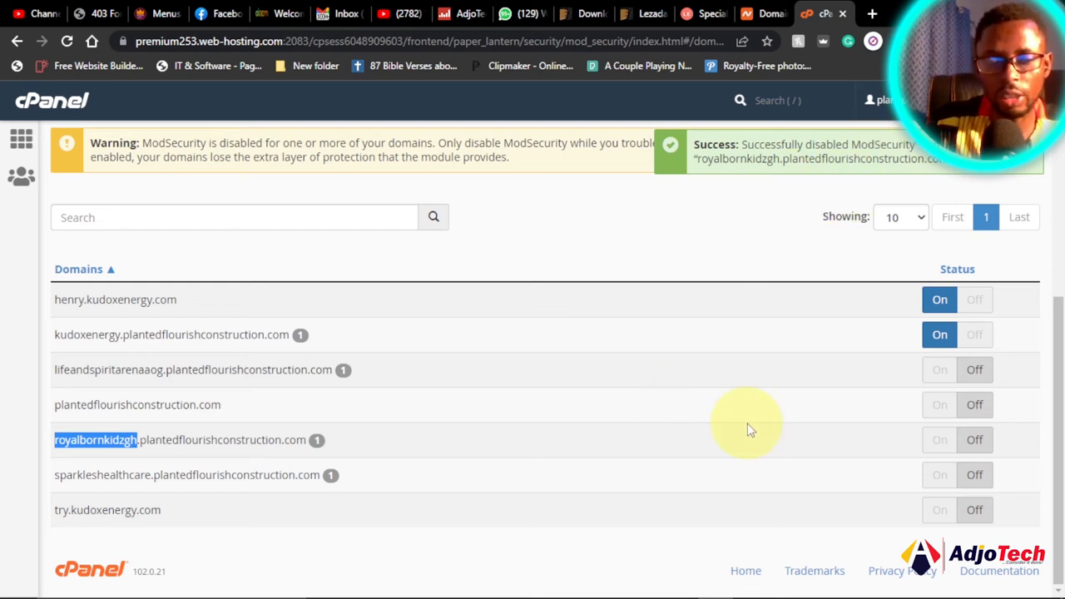
mouse_move(741, 429)
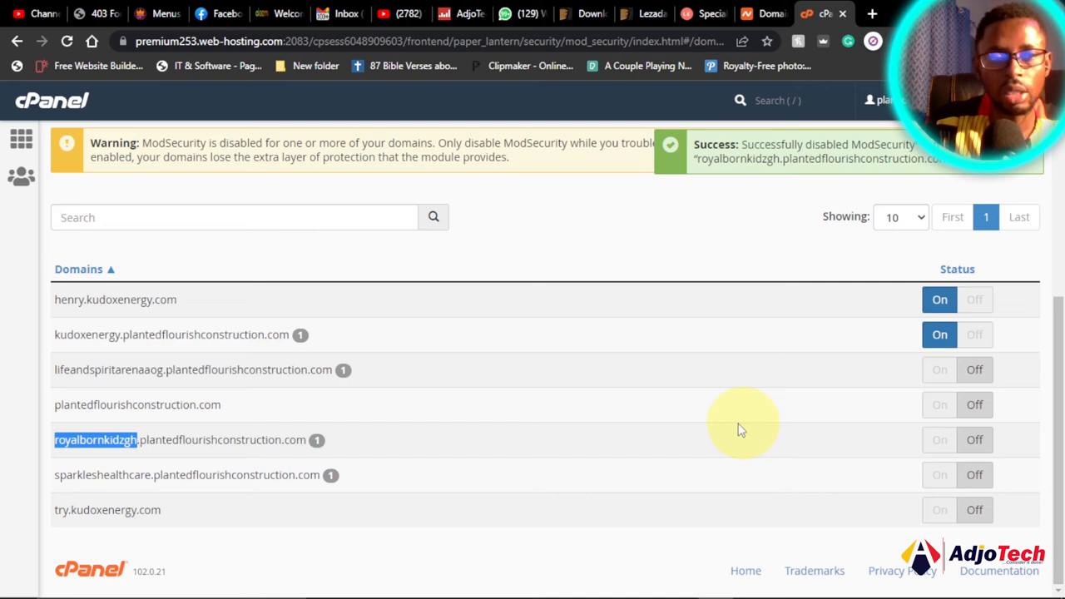
Step: Return to the royalbornkidzgh.com 403 Forbidden page and reload it to check the fix
click(97, 14)
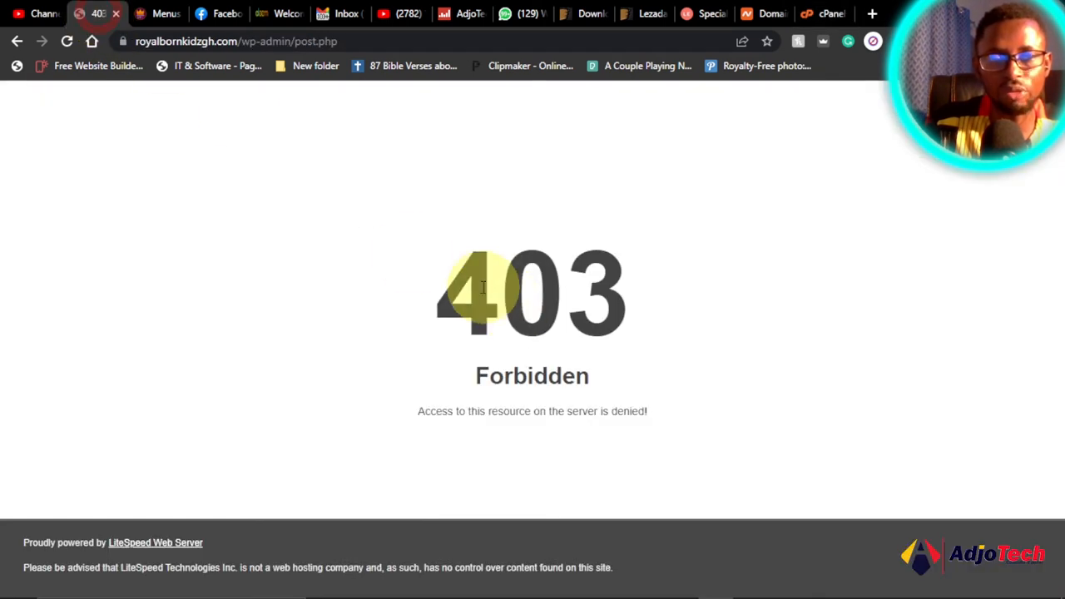
mouse_move(530, 275)
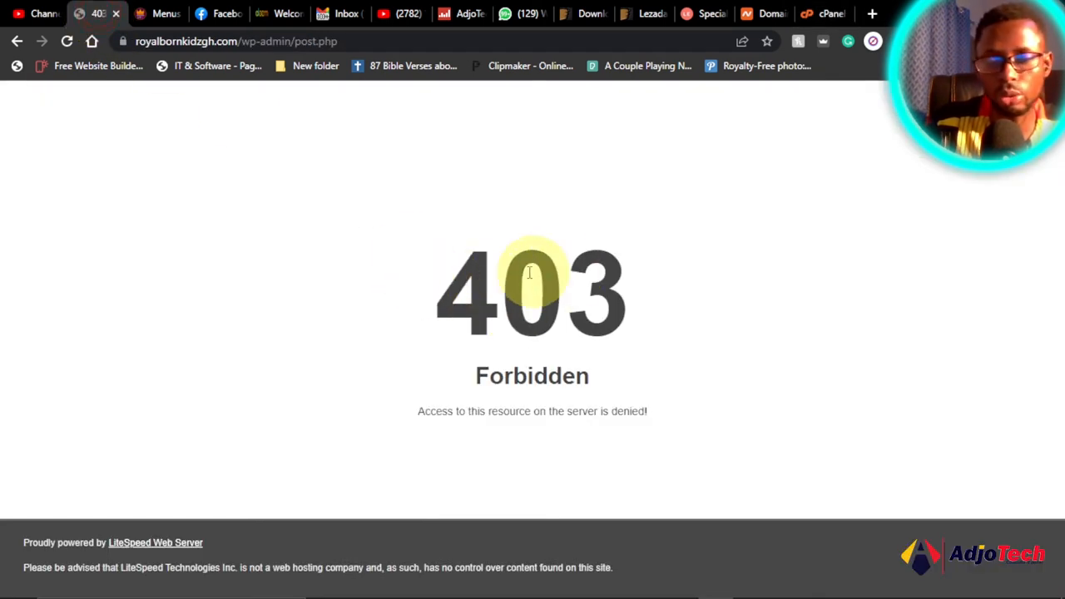
mouse_move(431, 265)
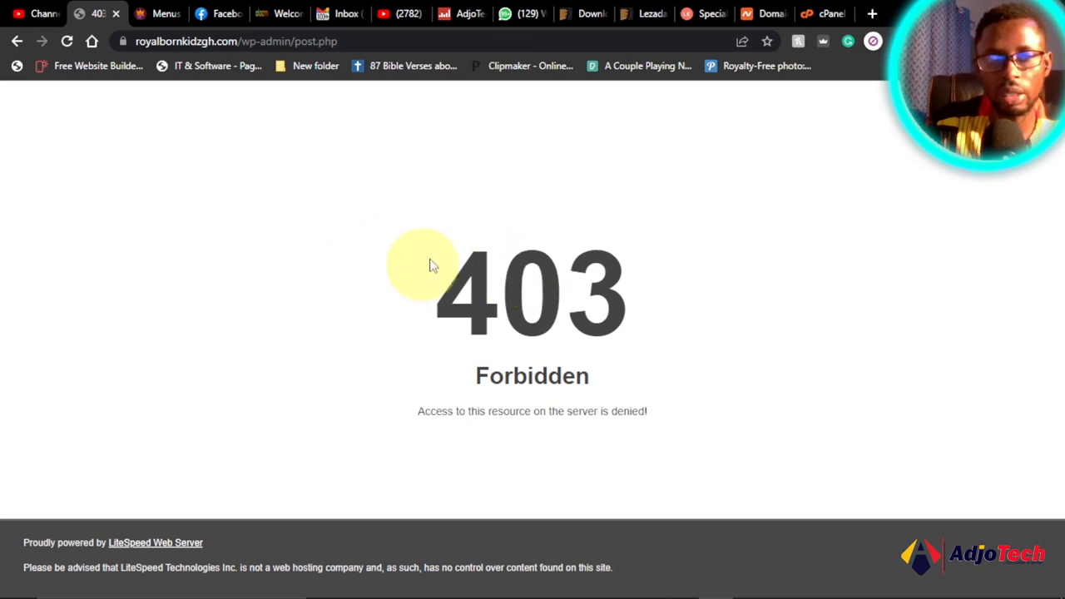
mouse_move(508, 303)
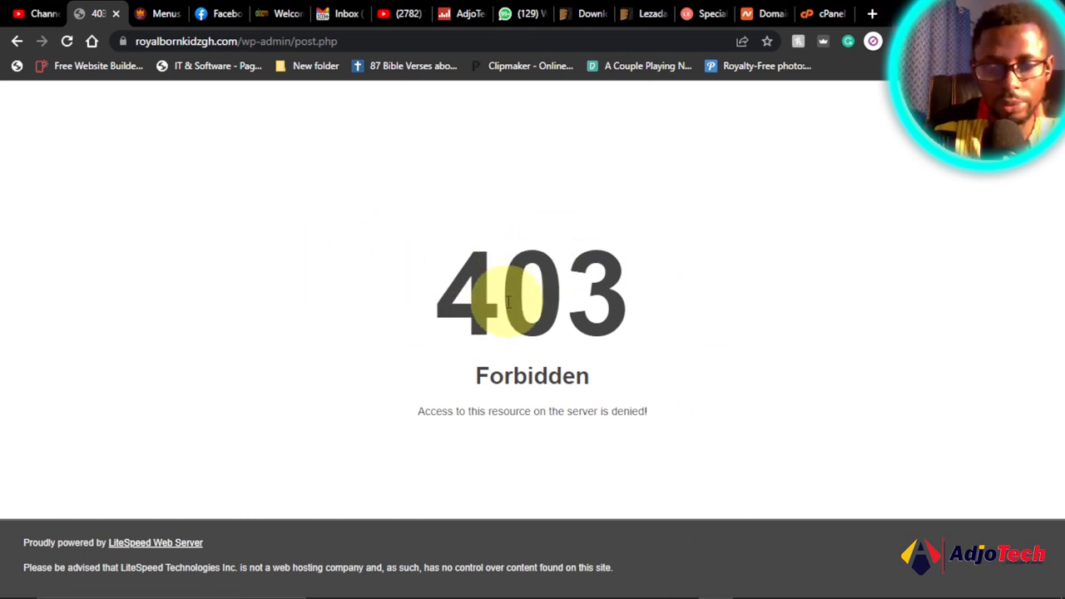
mouse_move(125, 300)
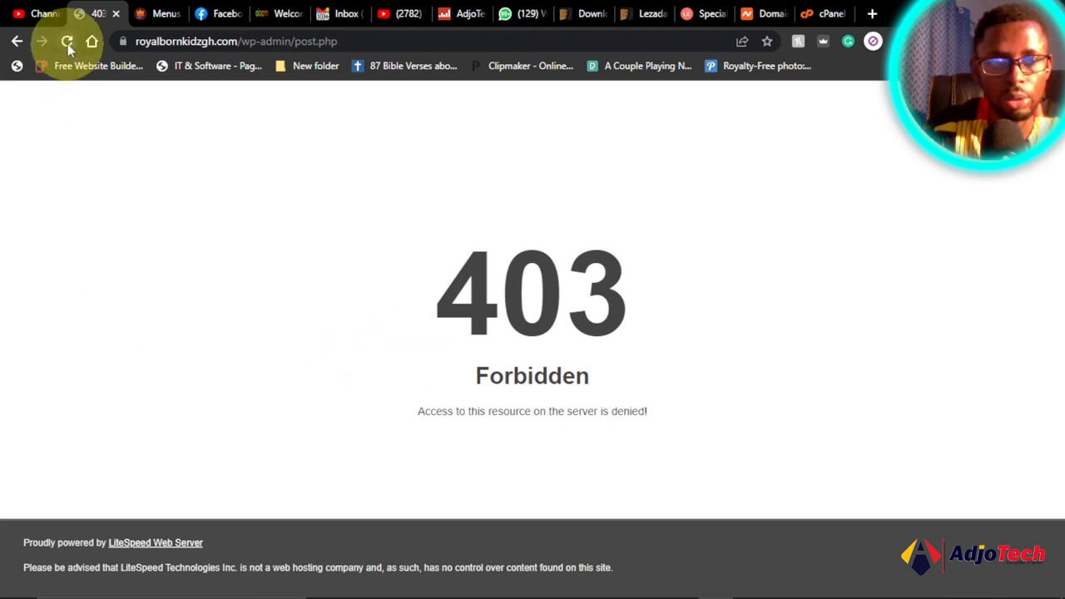
click(66, 40)
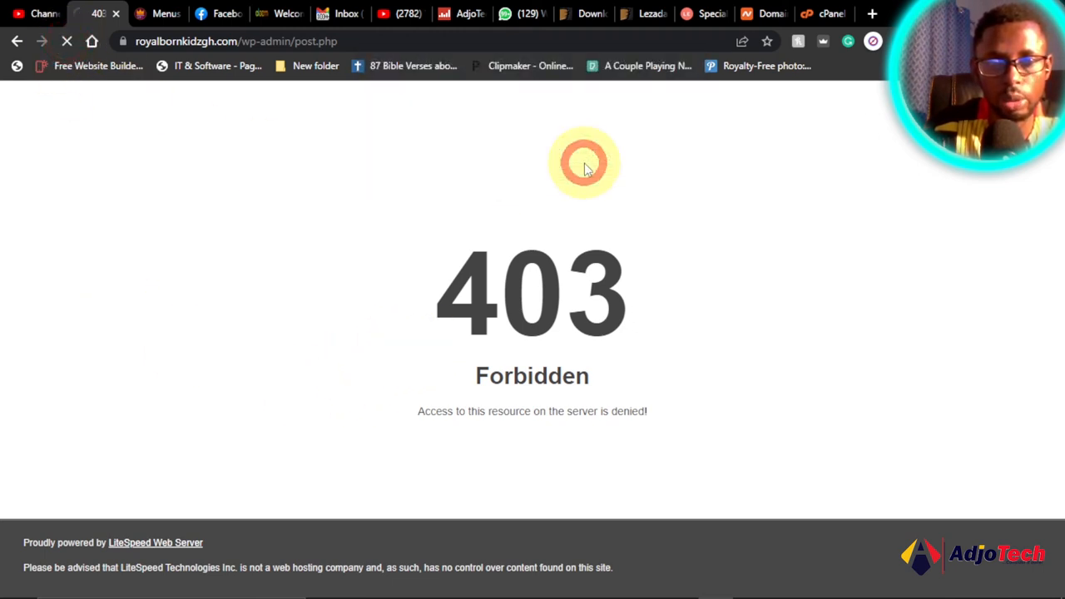